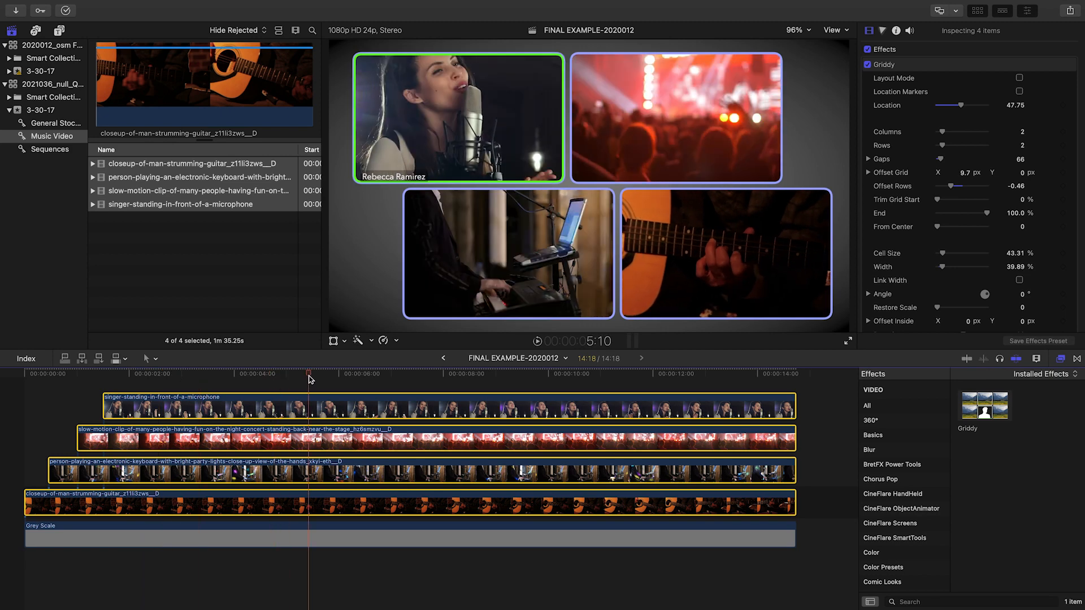
Step: Reset the playhead to the project start and show the Playback preferences
left_click(38, 374)
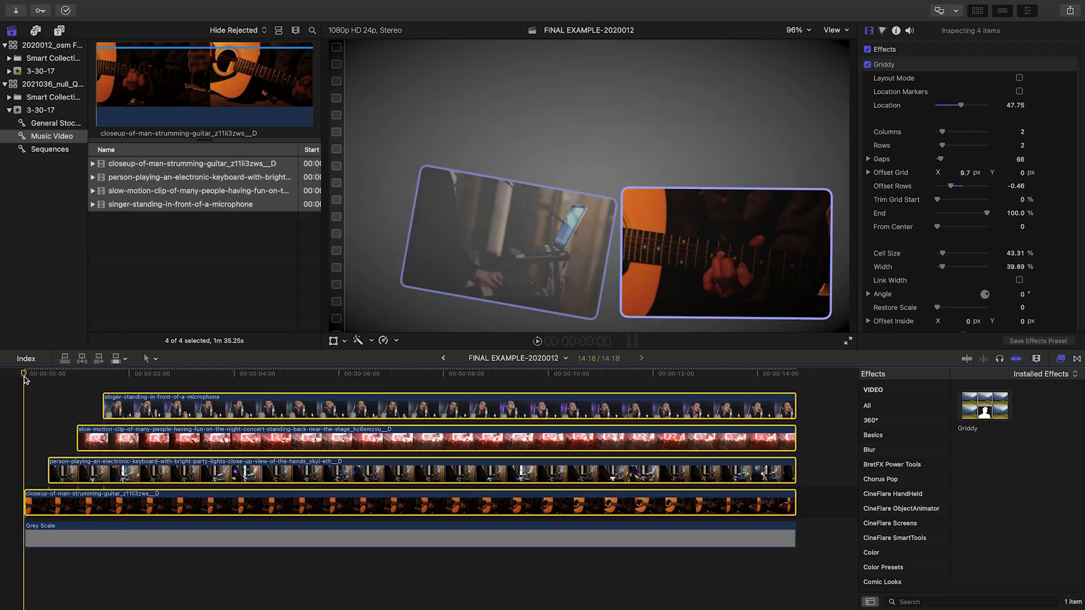
left_click(371, 374)
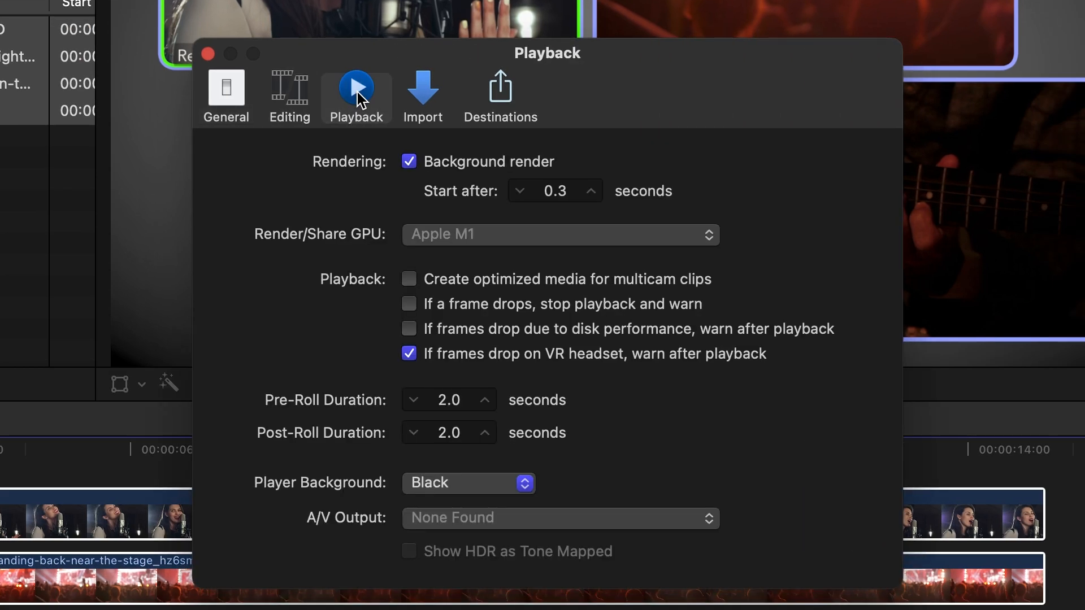
left_click(409, 162)
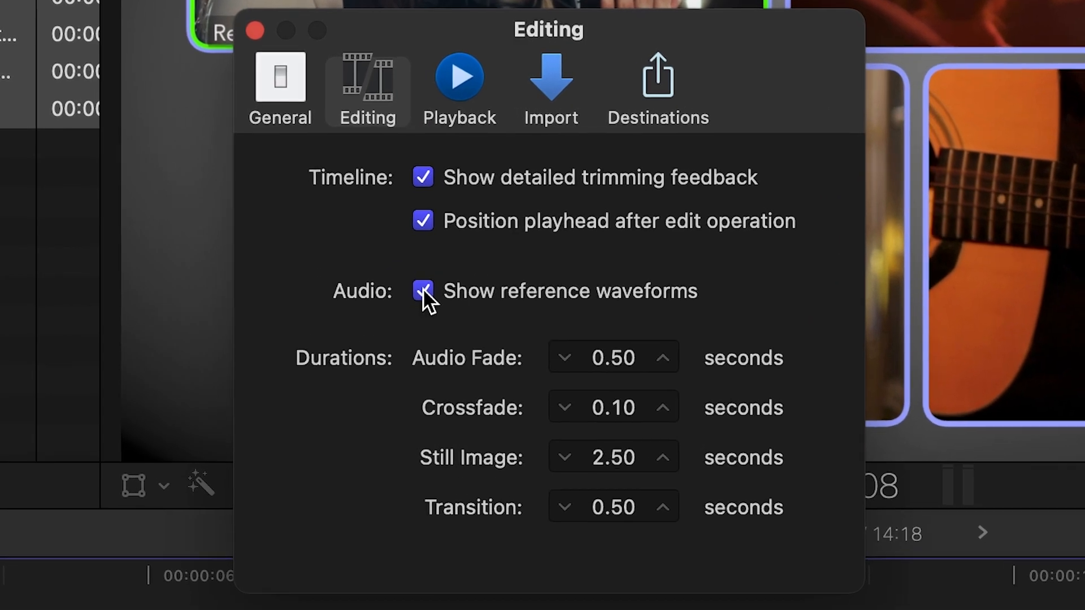
Step: Turn off Show reference waveforms in the Editing settings
left_click(423, 292)
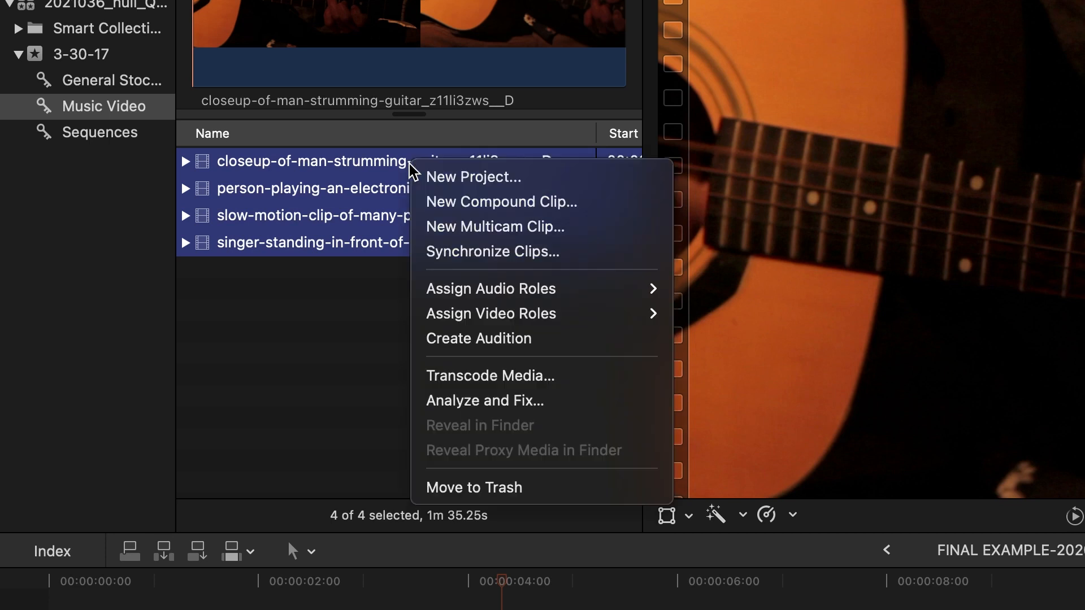
mouse_move(490, 375)
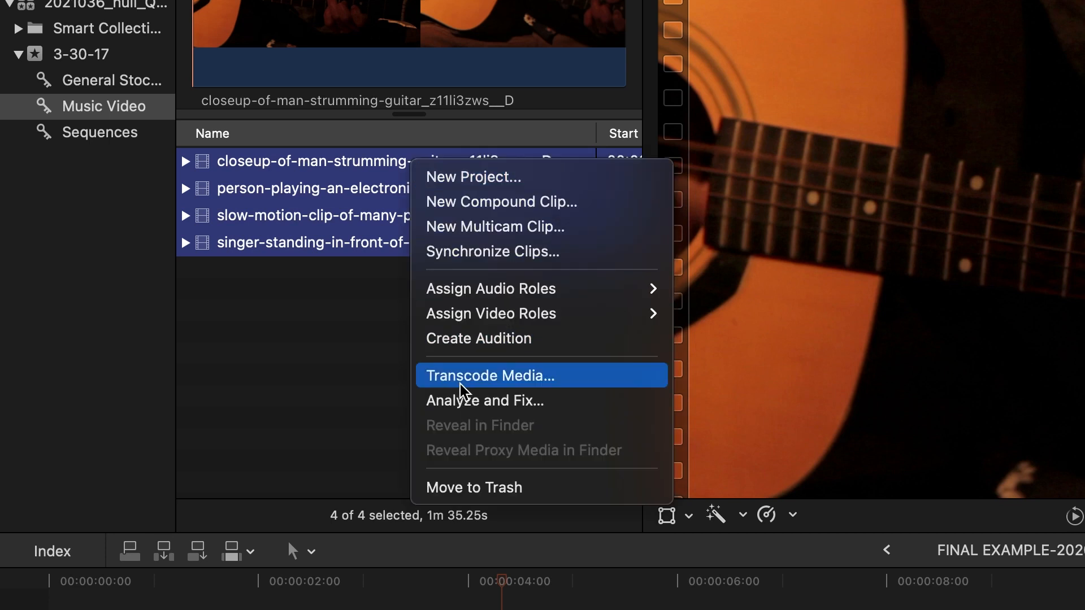
Step: Transcode the four selected clips to ProRes Proxy media at 50% frame size
left_click(489, 375)
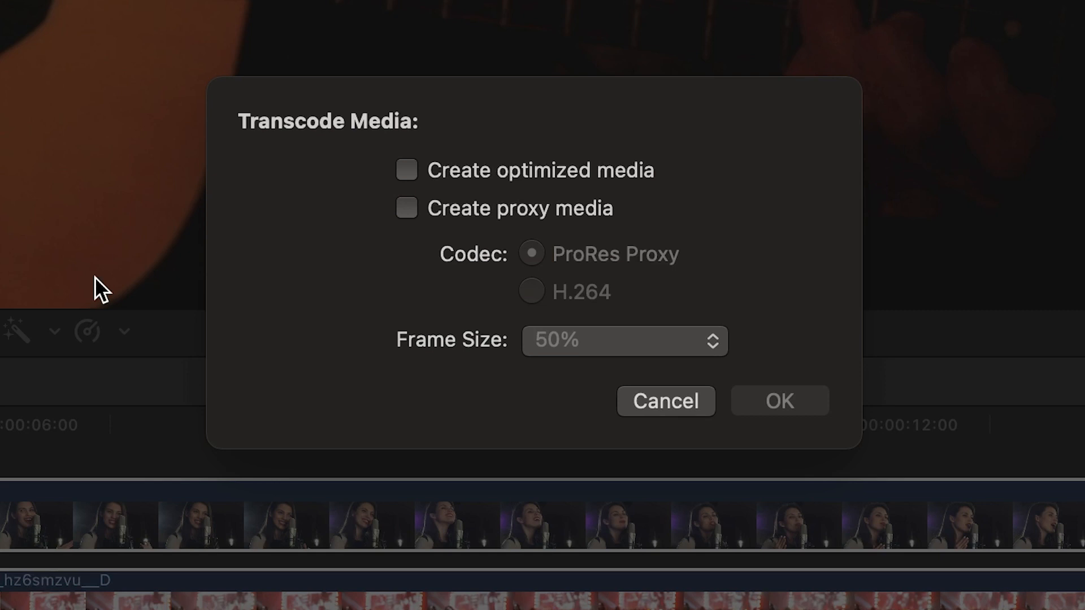
left_click(406, 208)
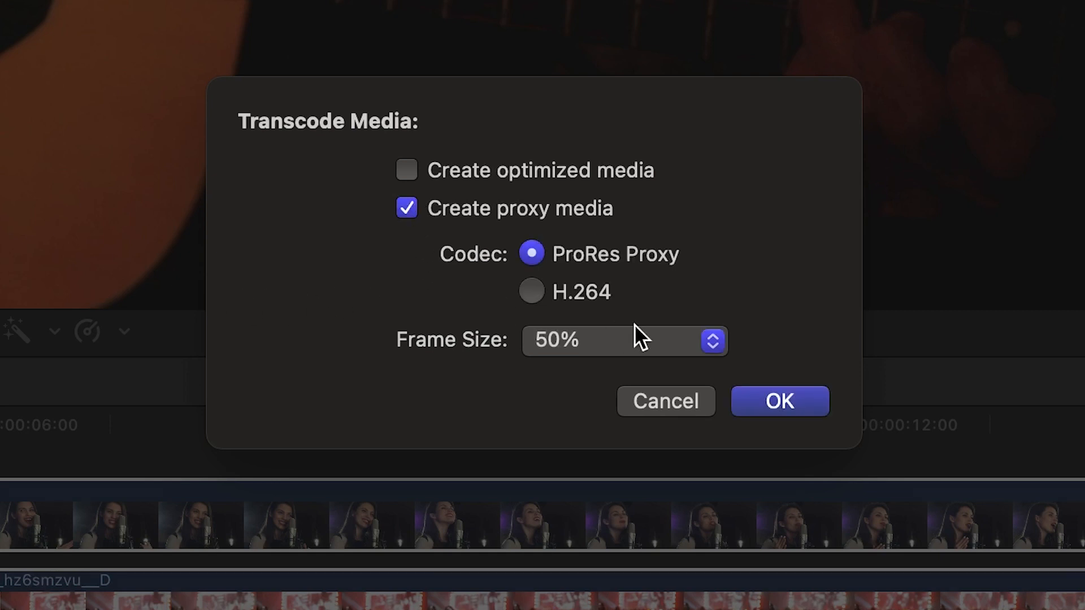
mouse_move(561, 378)
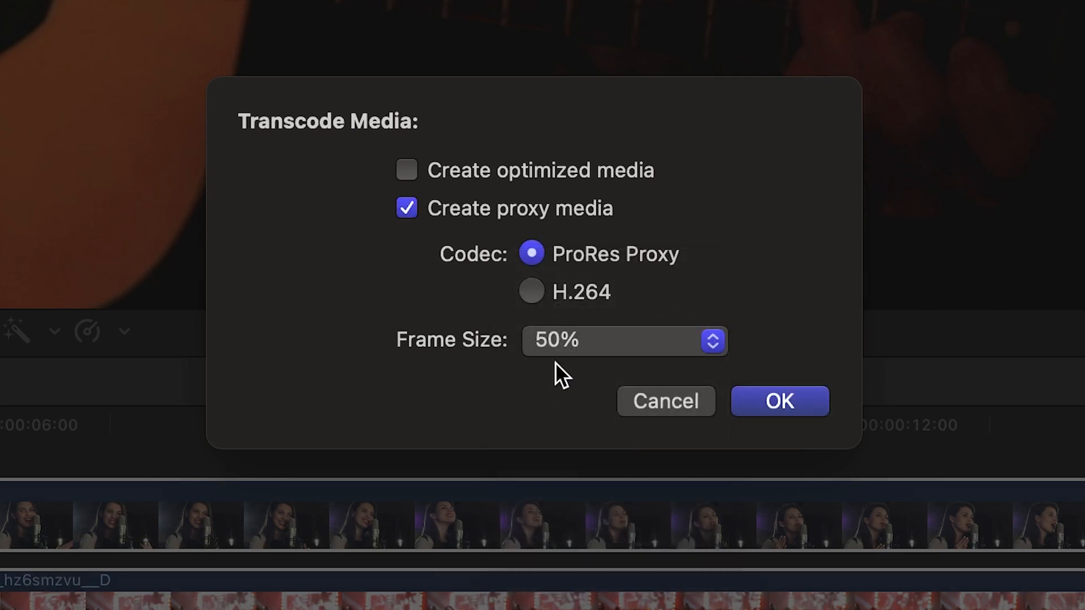
left_click(779, 402)
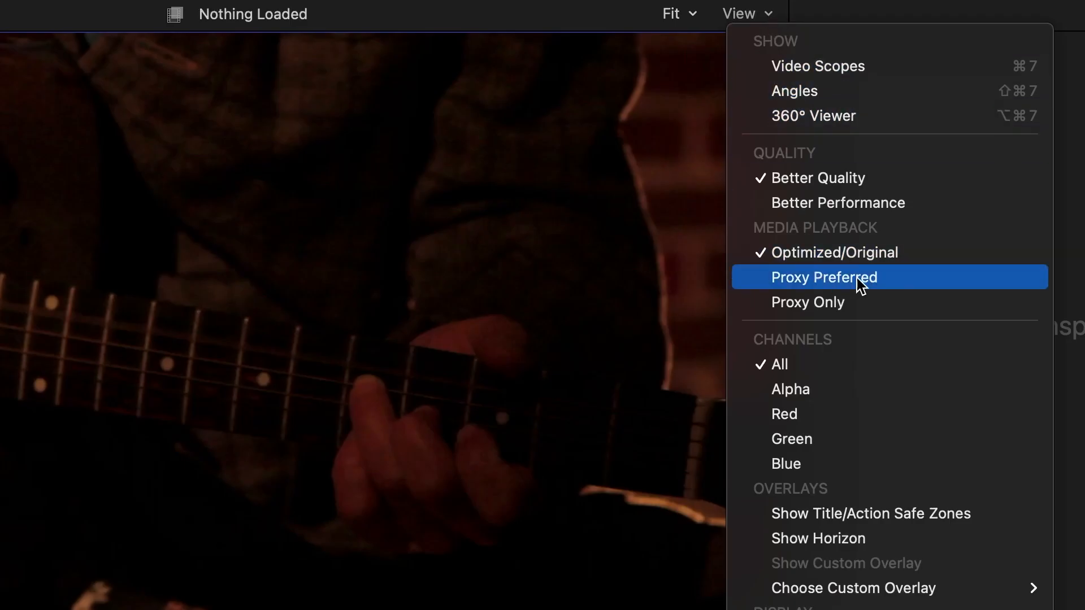
Step: Set viewer media playback to Proxy Preferred
left_click(823, 277)
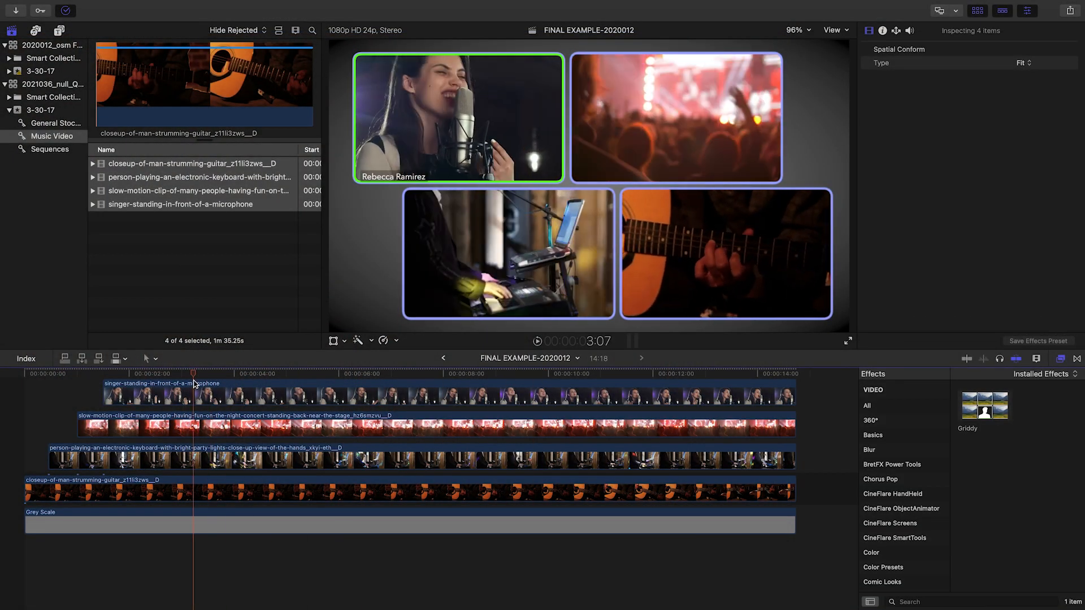
left_click(582, 374)
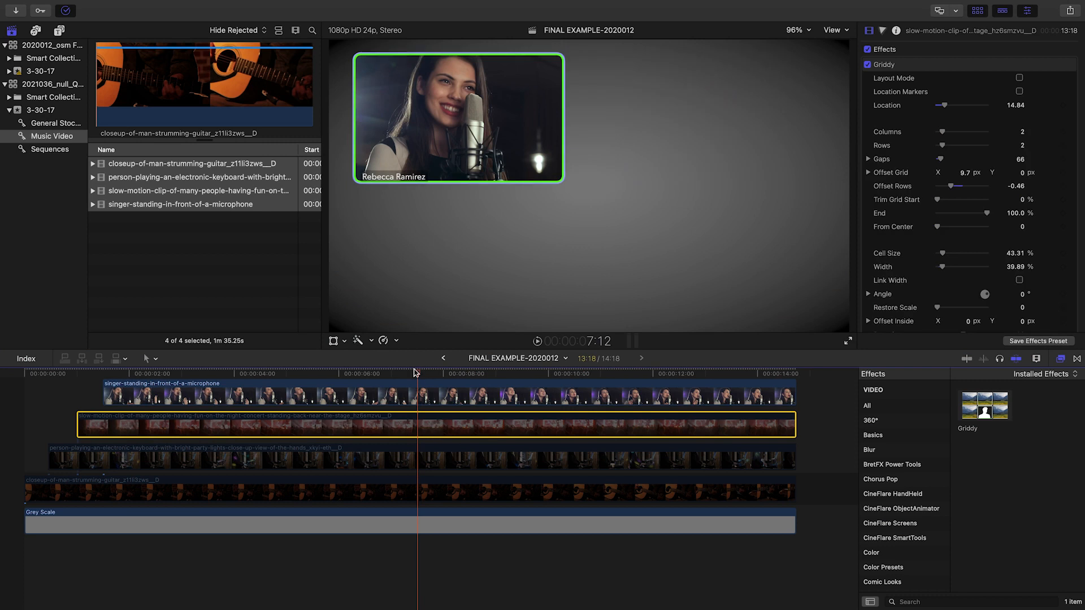
Step: Move the playhead to around seven seconds over the video-wall clips
left_click(367, 378)
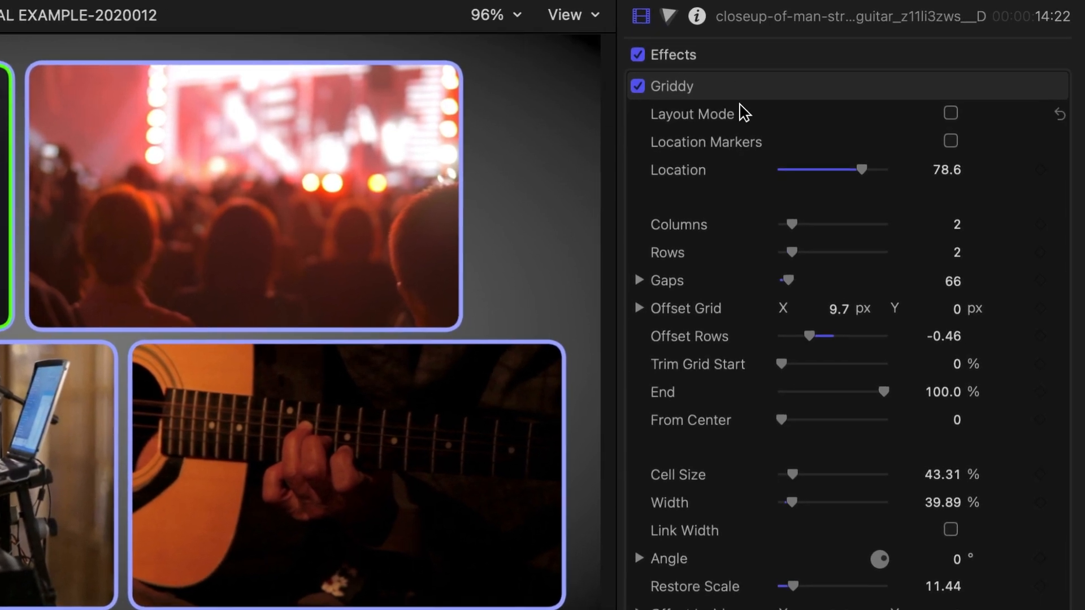
Step: Uncheck Griddy on the guitar closeup clip, then on the keyboard clip
left_click(637, 86)
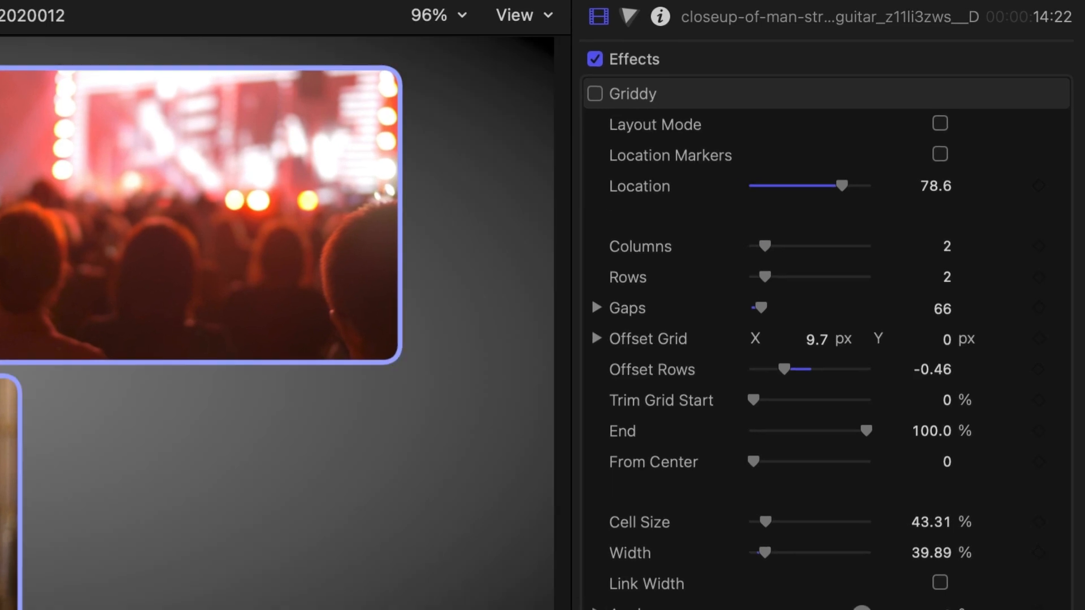
left_click(596, 97)
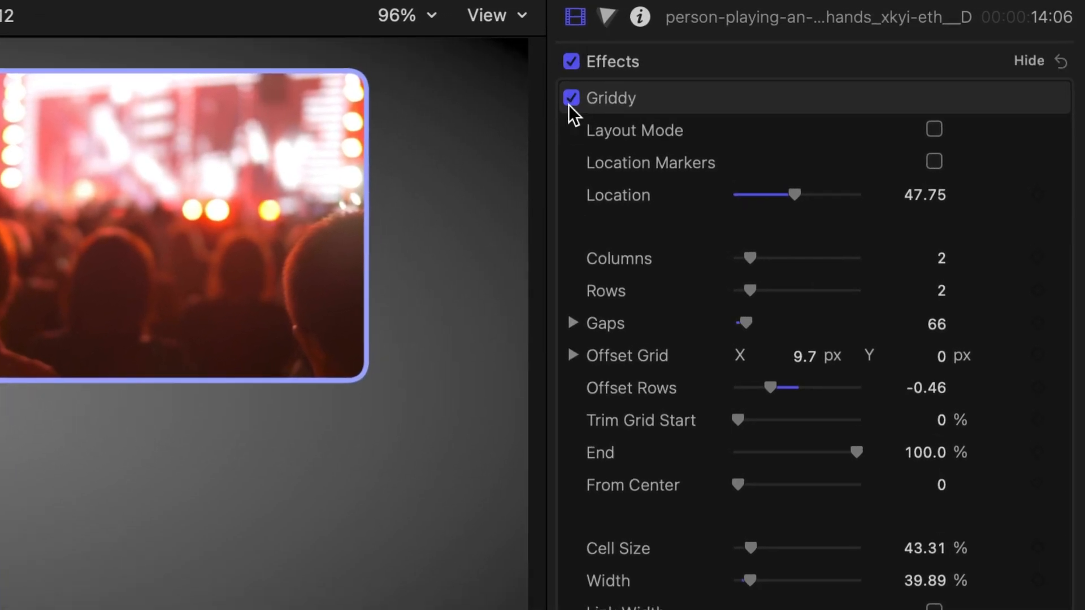
left_click(572, 98)
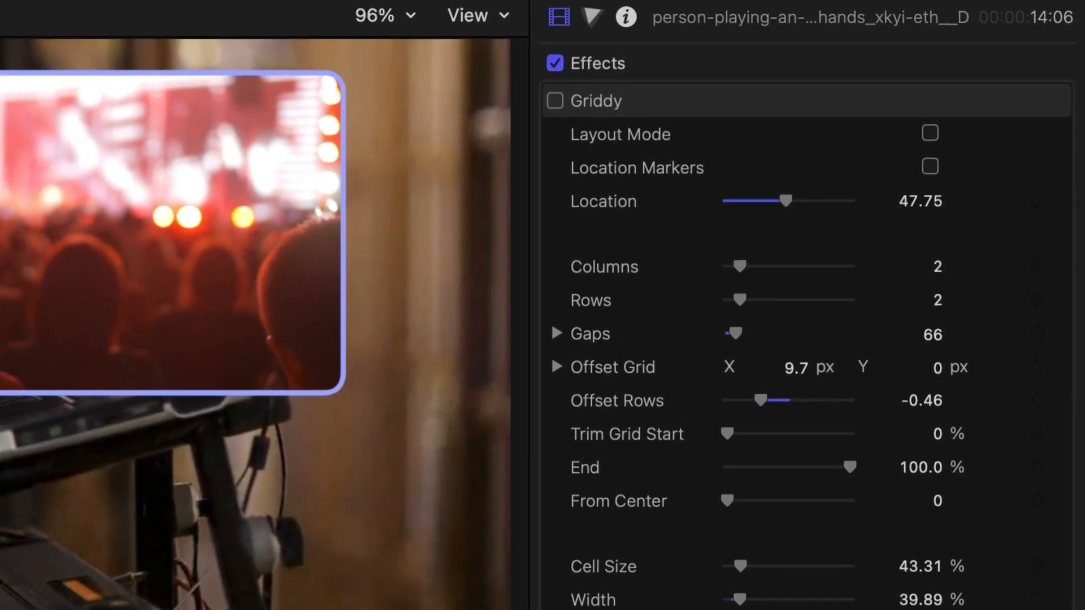